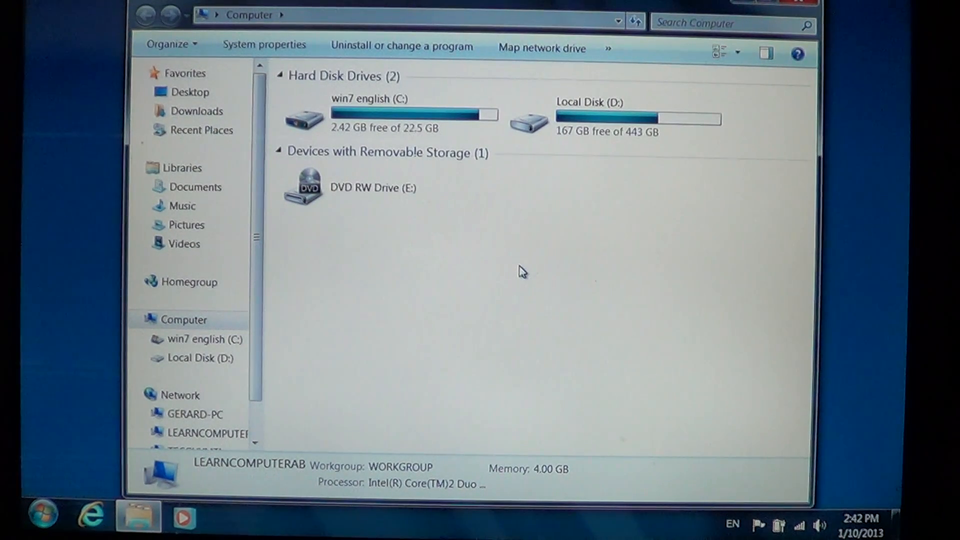
mouse_move(743, 225)
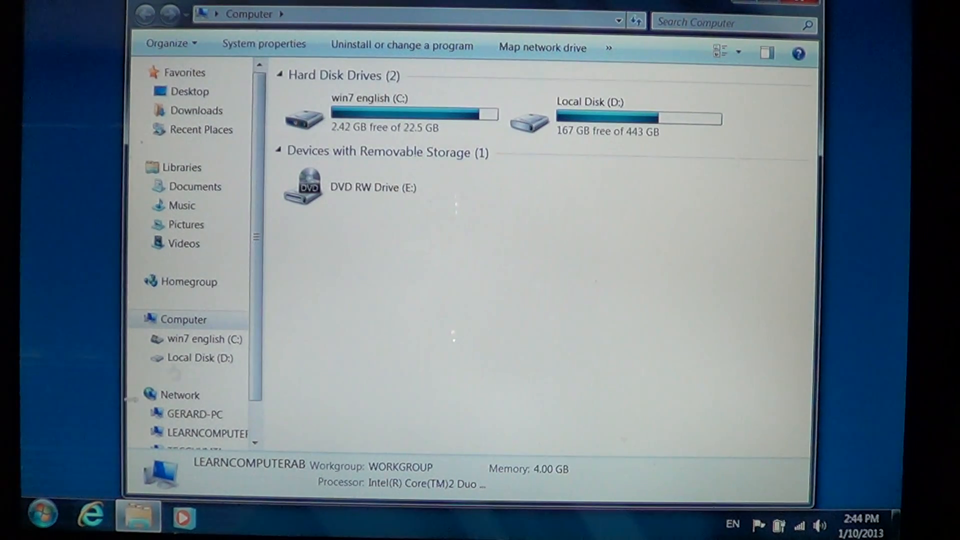
Step: From the Start menu, go to Control Panel's Appearance and Personalization category
left_click(38, 516)
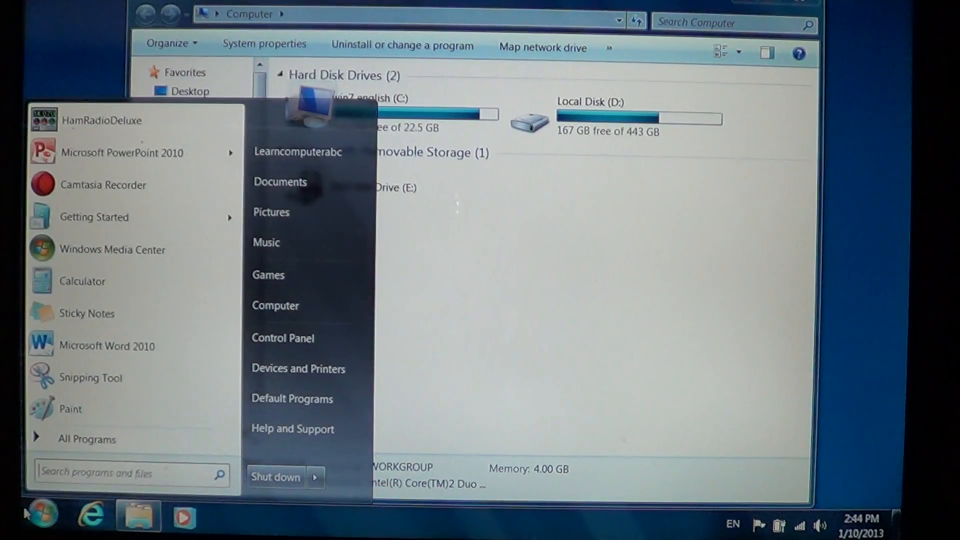
mouse_move(311, 337)
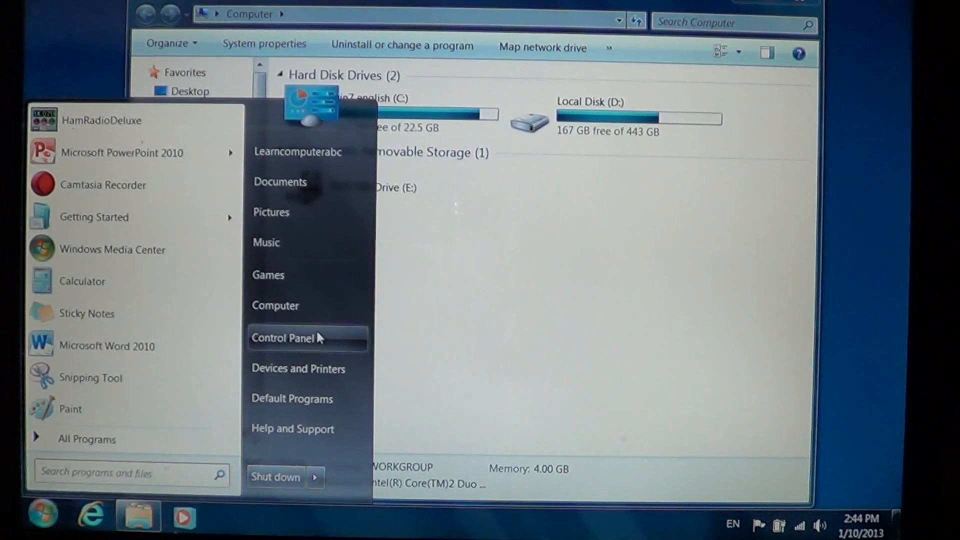
left_click(282, 338)
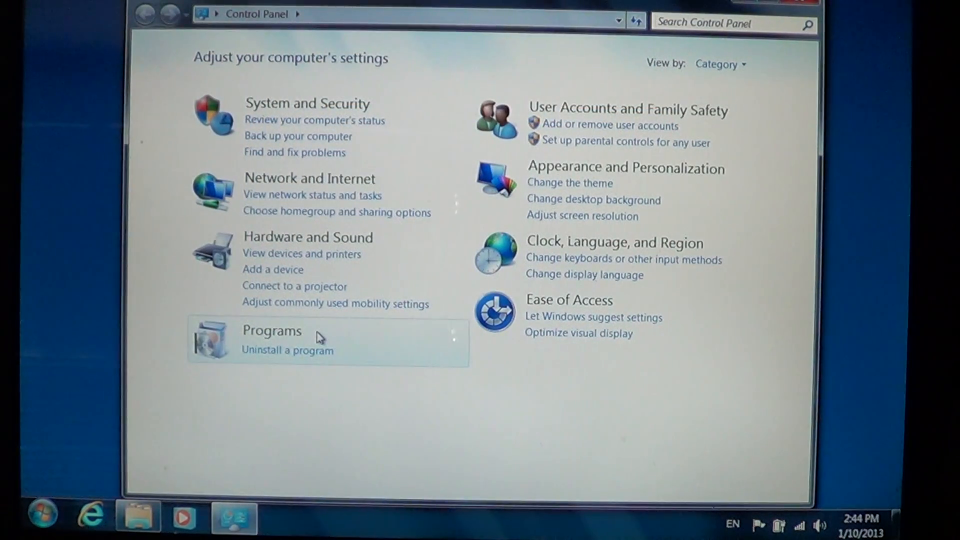
mouse_move(429, 239)
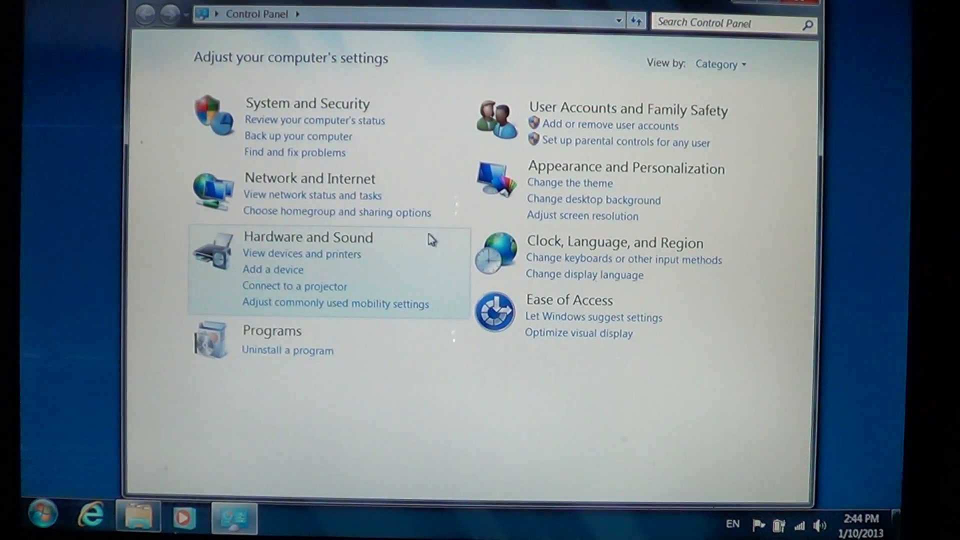
mouse_move(555, 183)
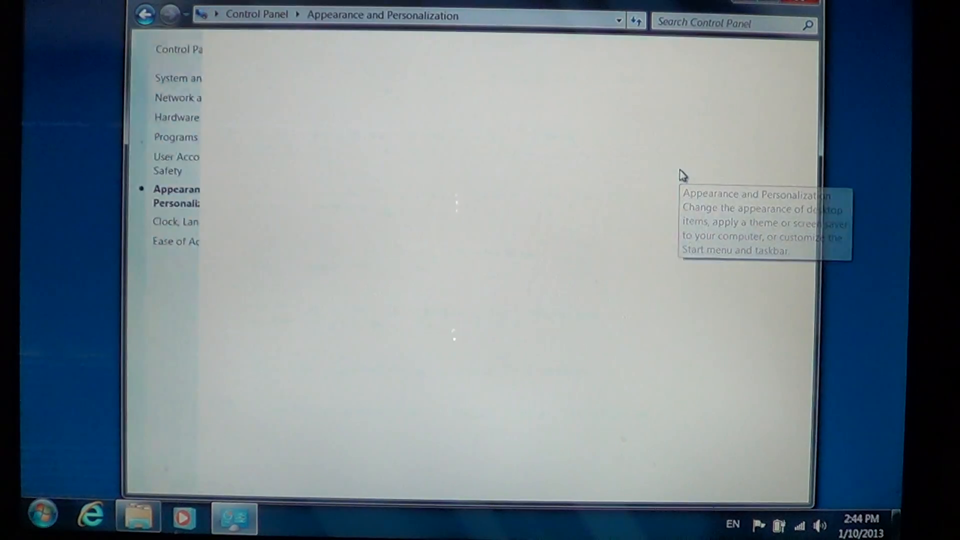
left_click(177, 196)
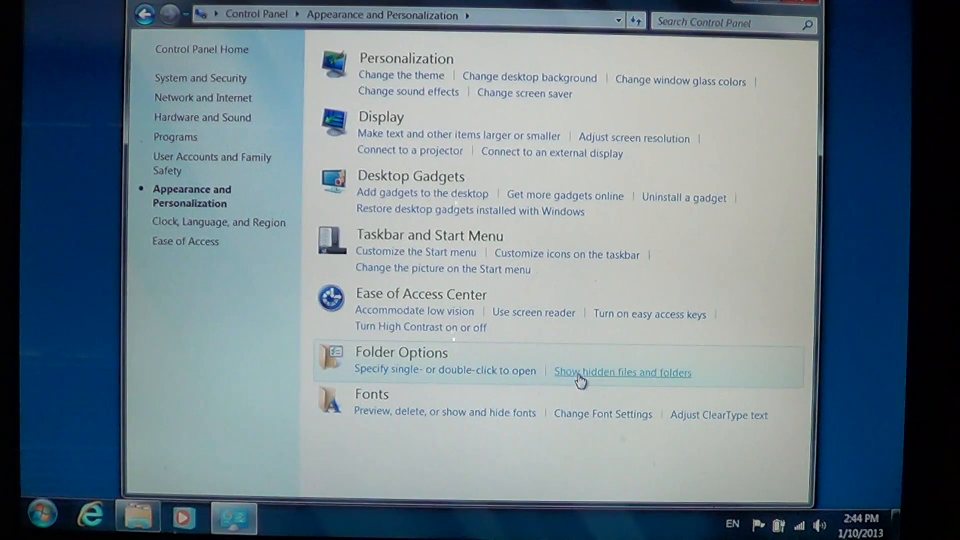
mouse_move(625, 379)
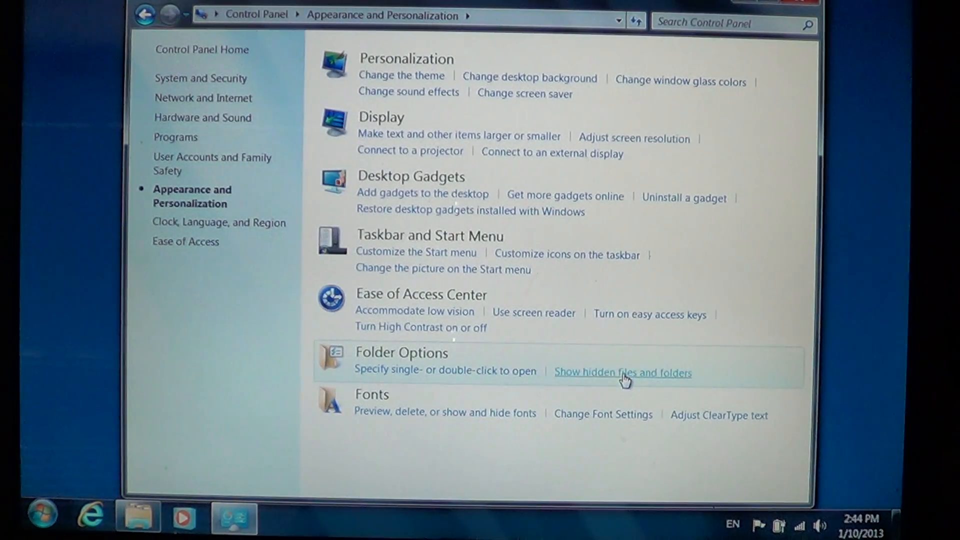
mouse_move(658, 379)
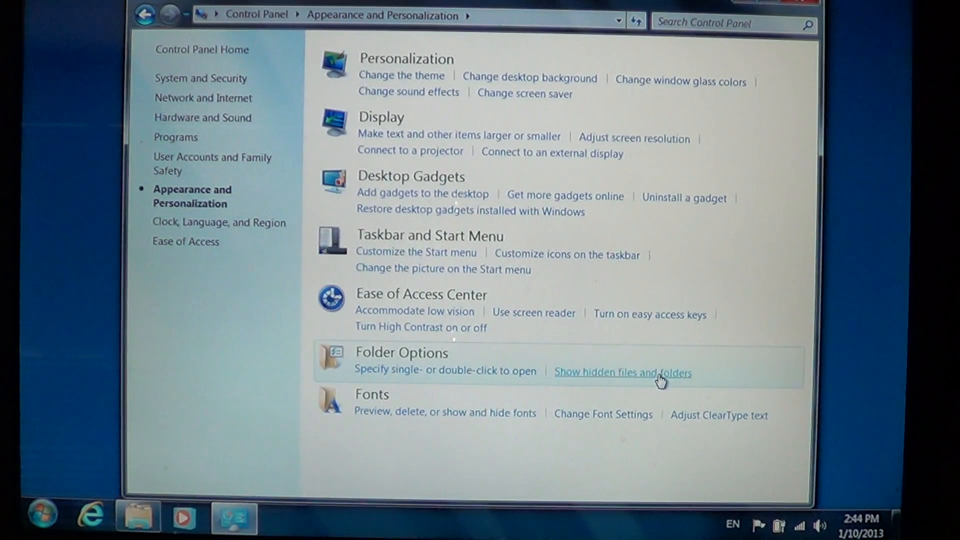
Step: Select 'Show hidden files, folders, and drives' in Folder Options, then apply and confirm
left_click(622, 371)
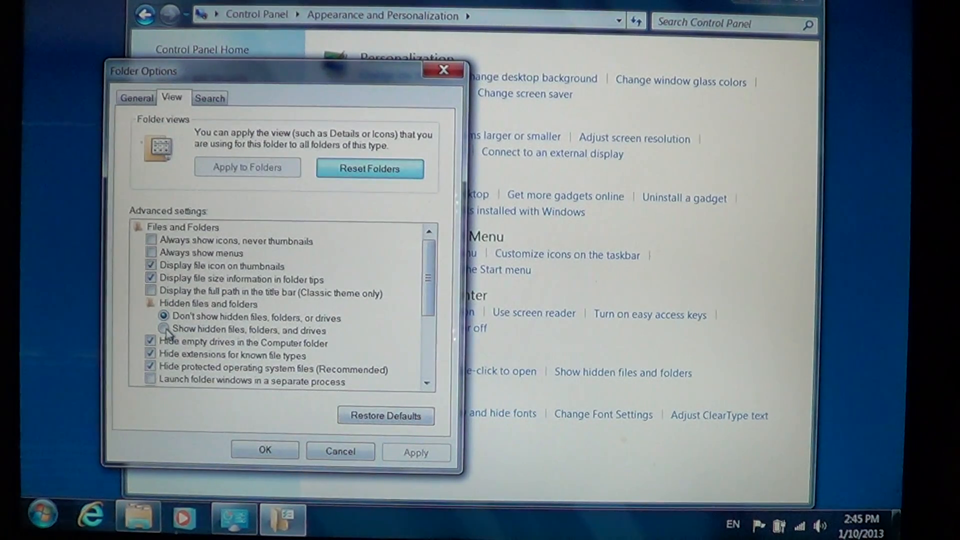
left_click(164, 331)
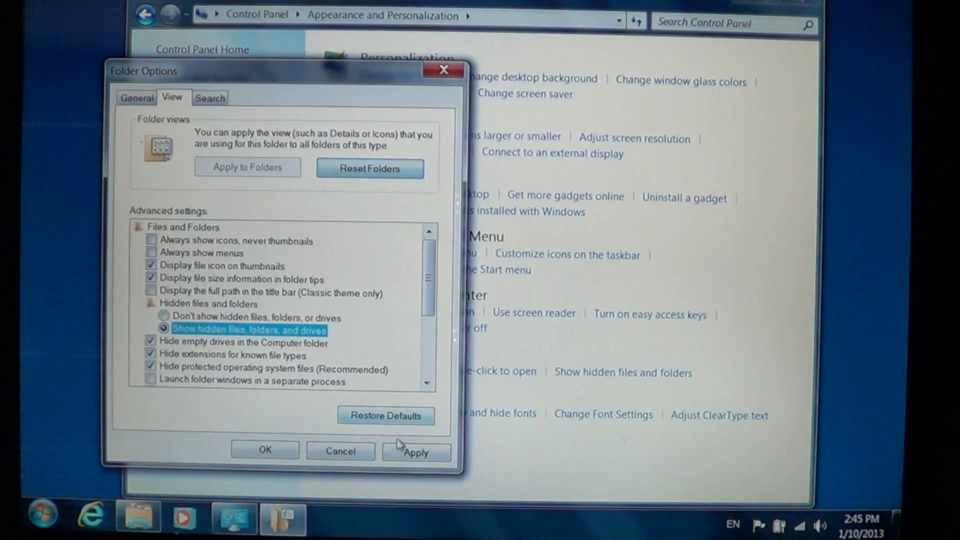
left_click(417, 452)
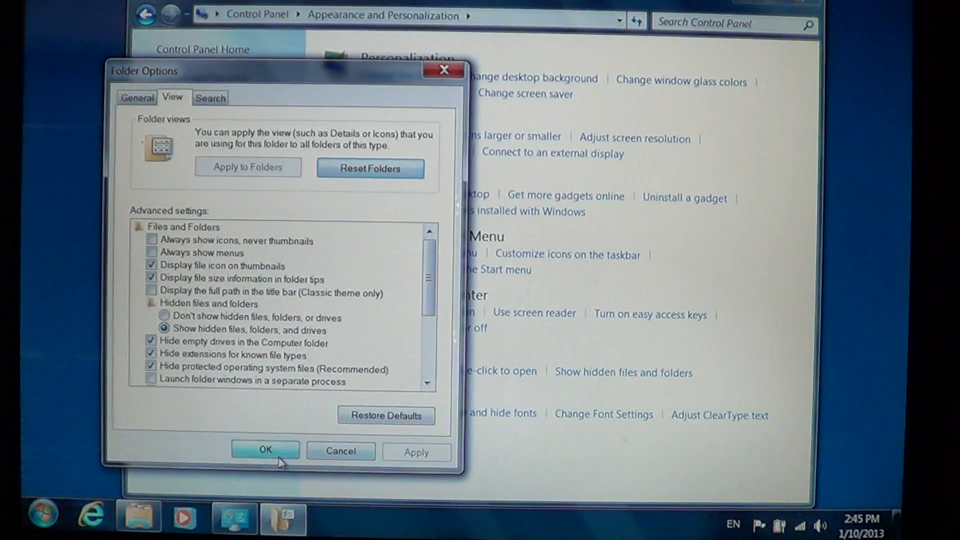
left_click(264, 450)
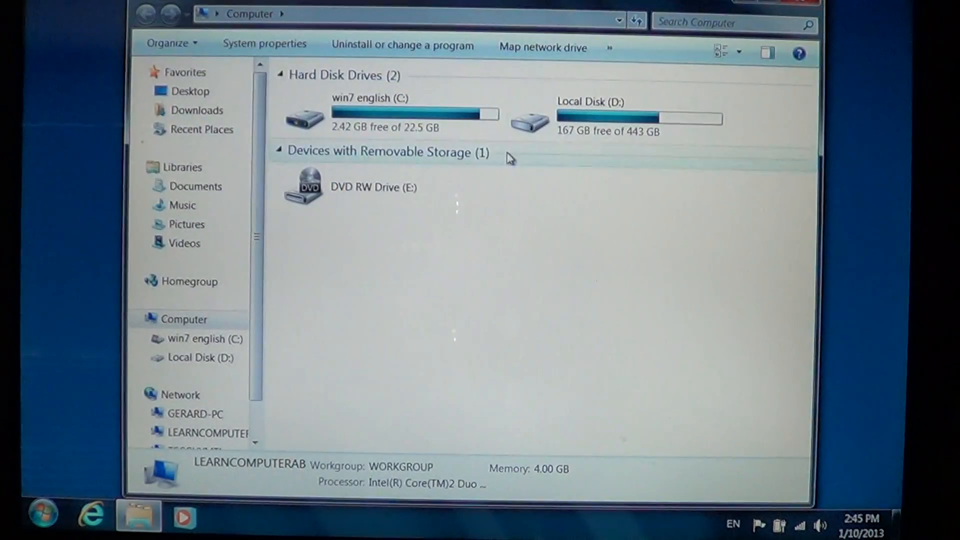
Step: Open the C: drive and try the hidden MSOCache folder, dismissing the access warning
double_click(371, 97)
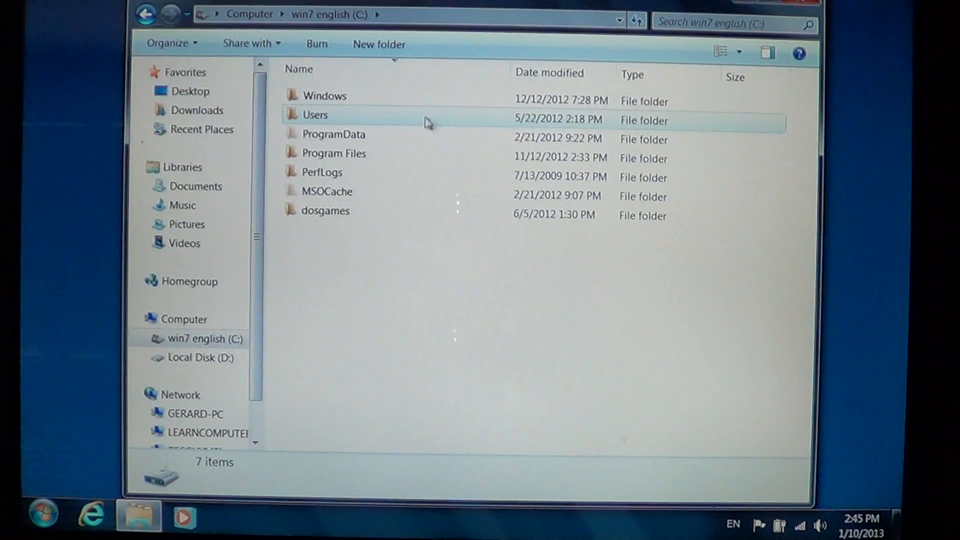
left_click(373, 267)
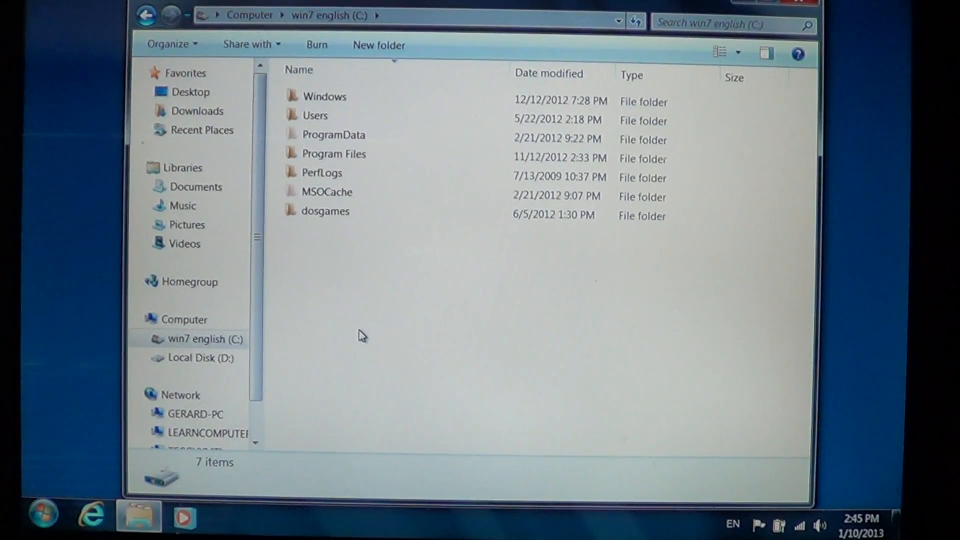
left_click(321, 177)
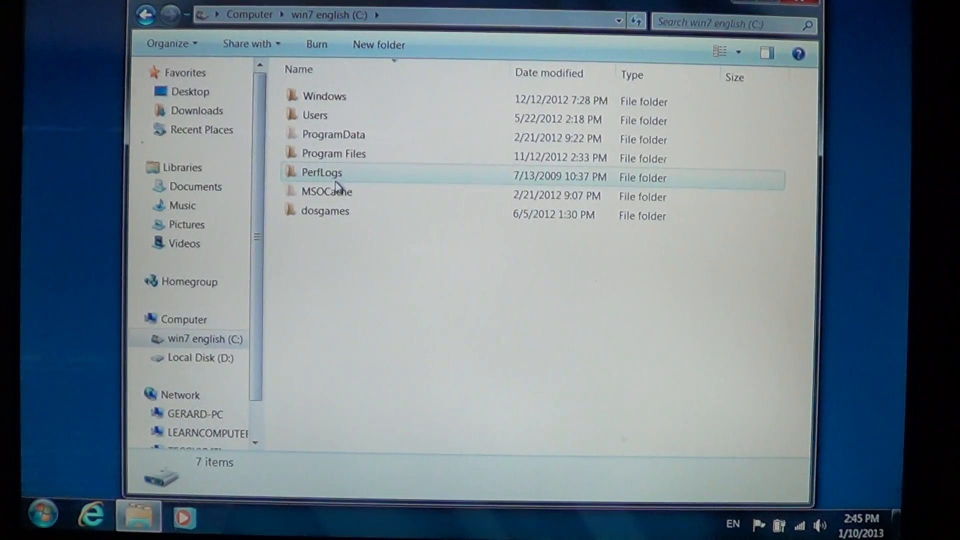
double_click(327, 191)
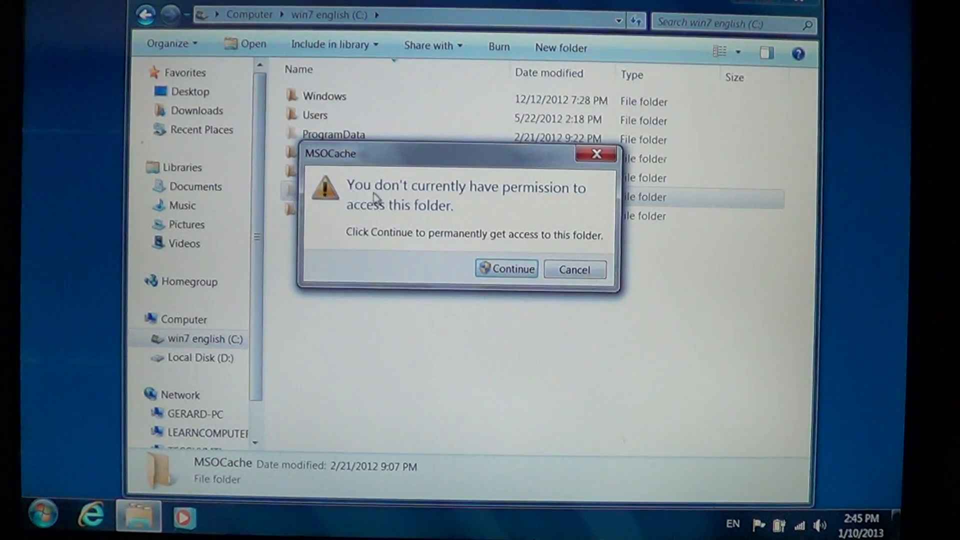
left_click(506, 270)
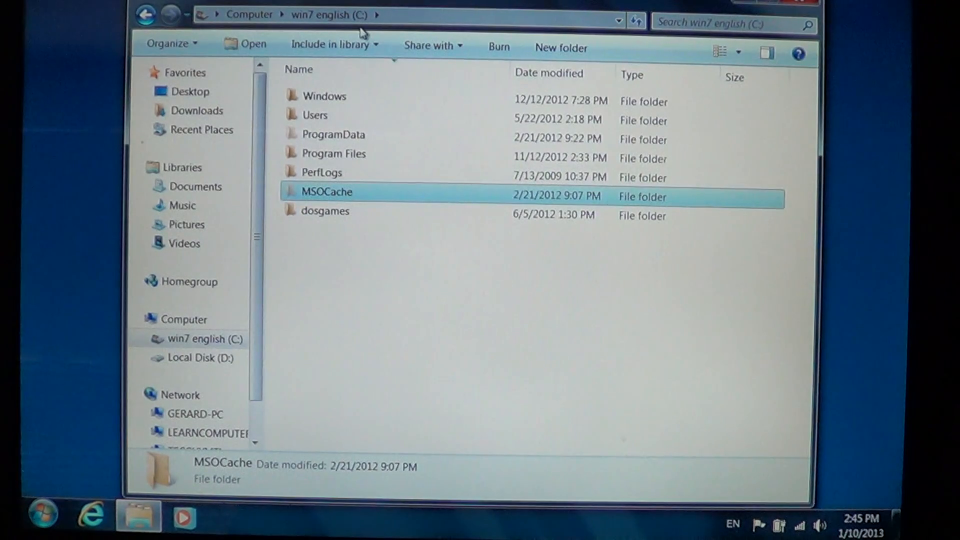
Step: Browse Users > Learncomputerabc > AppData, select LocalLow, then close Explorer
double_click(316, 115)
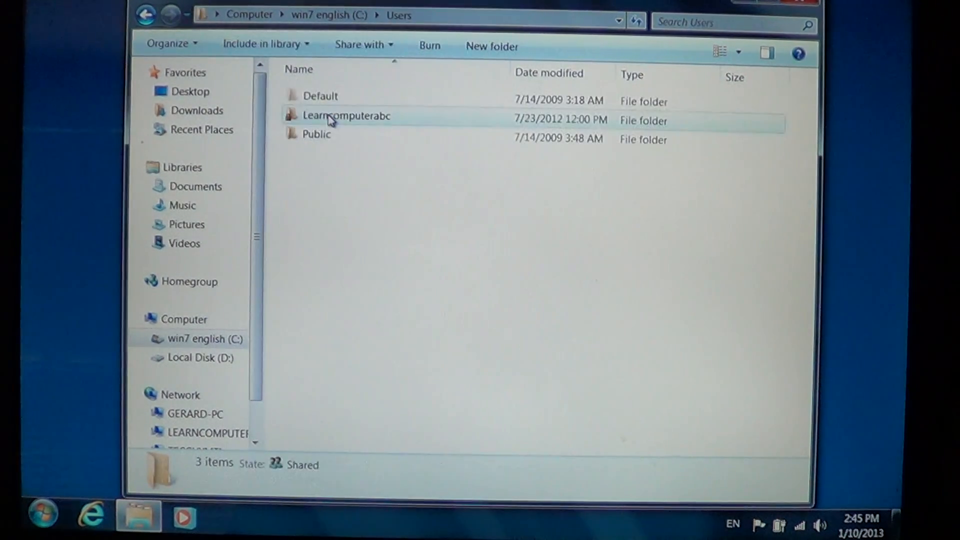
left_click(321, 96)
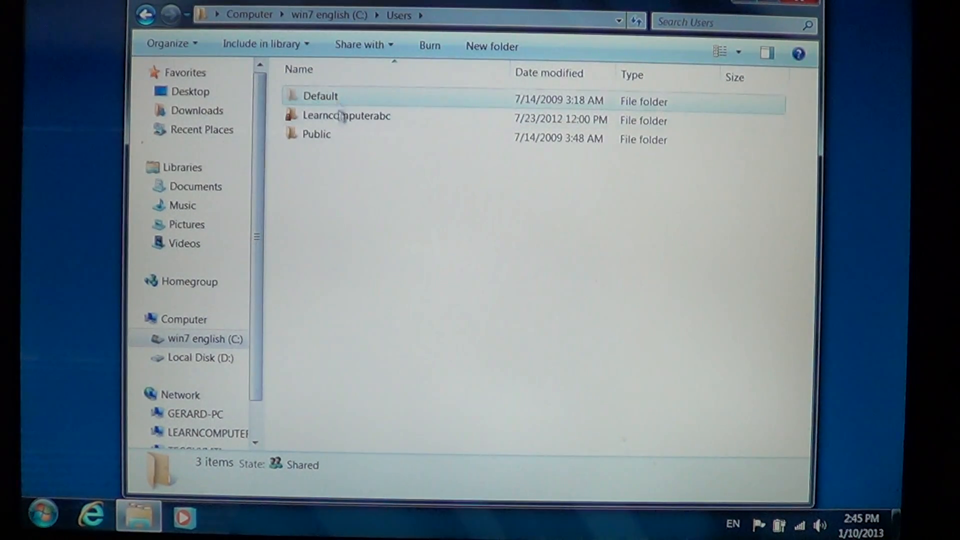
double_click(346, 116)
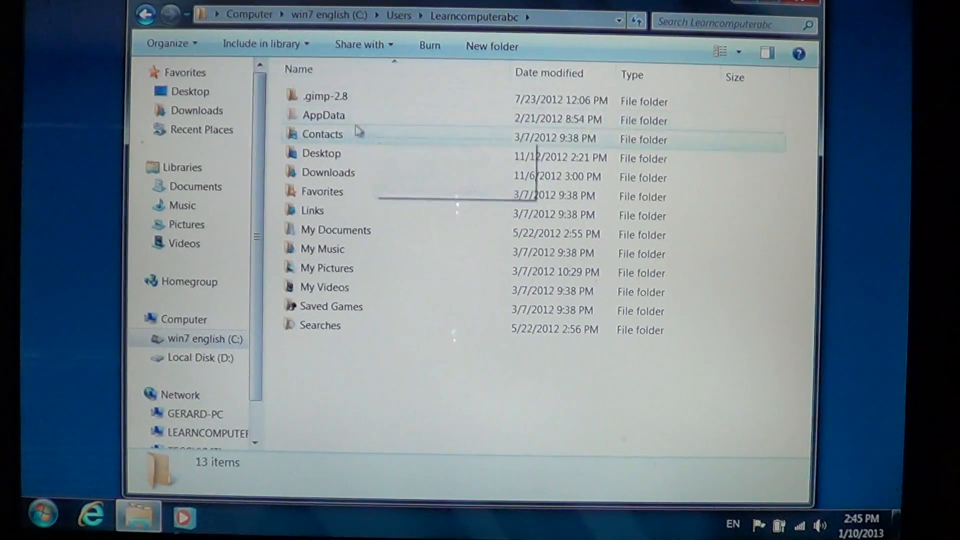
left_click(324, 115)
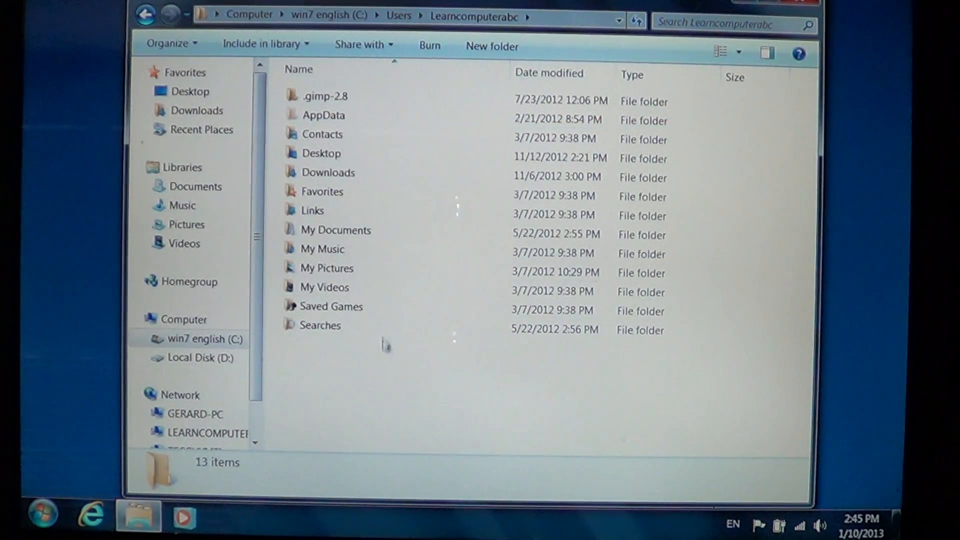
double_click(323, 115)
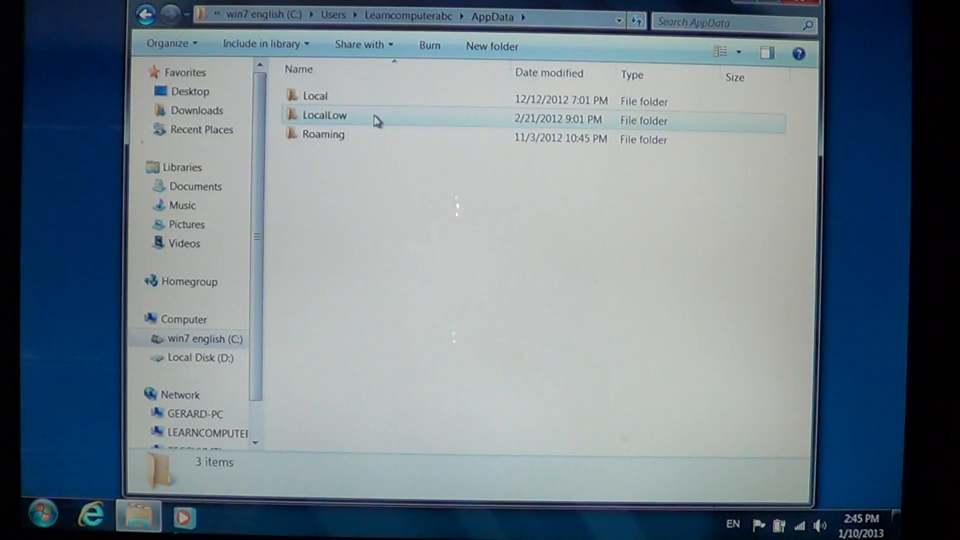
left_click(368, 176)
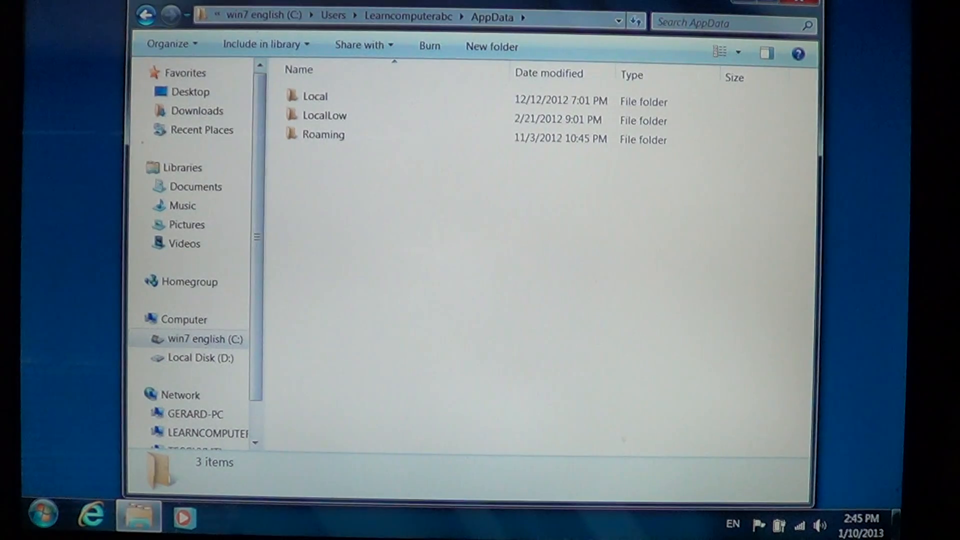
left_click(145, 16)
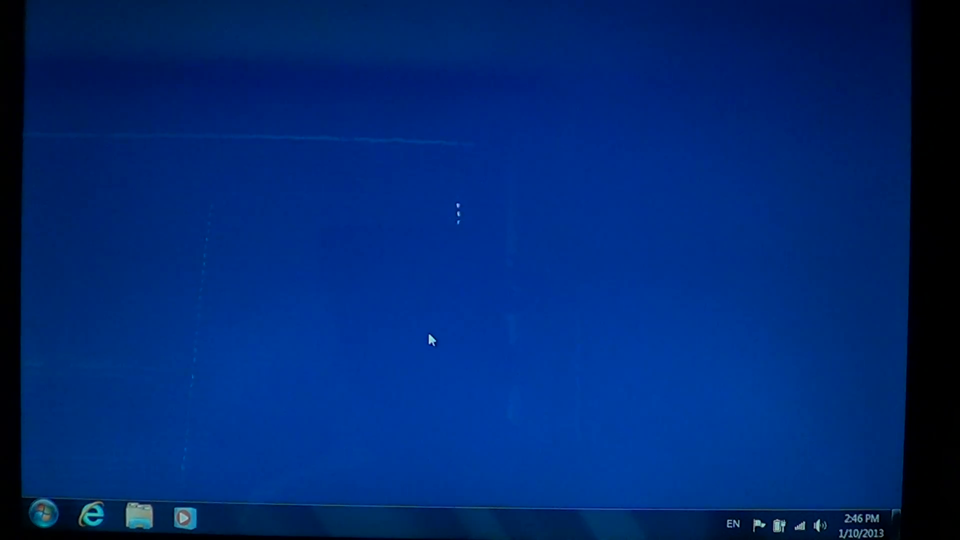
Step: Return via Start to Control Panel's Appearance and Personalization category
left_click(42, 515)
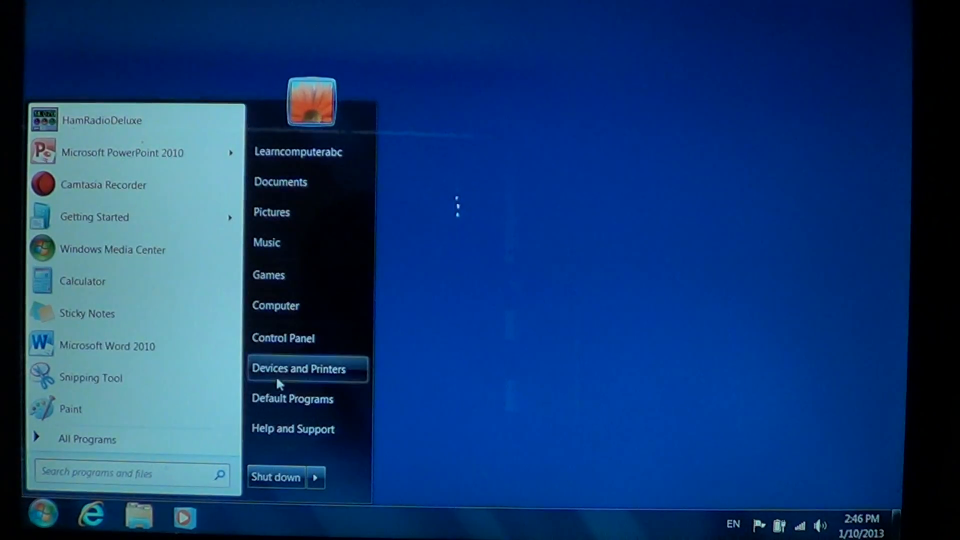
left_click(284, 338)
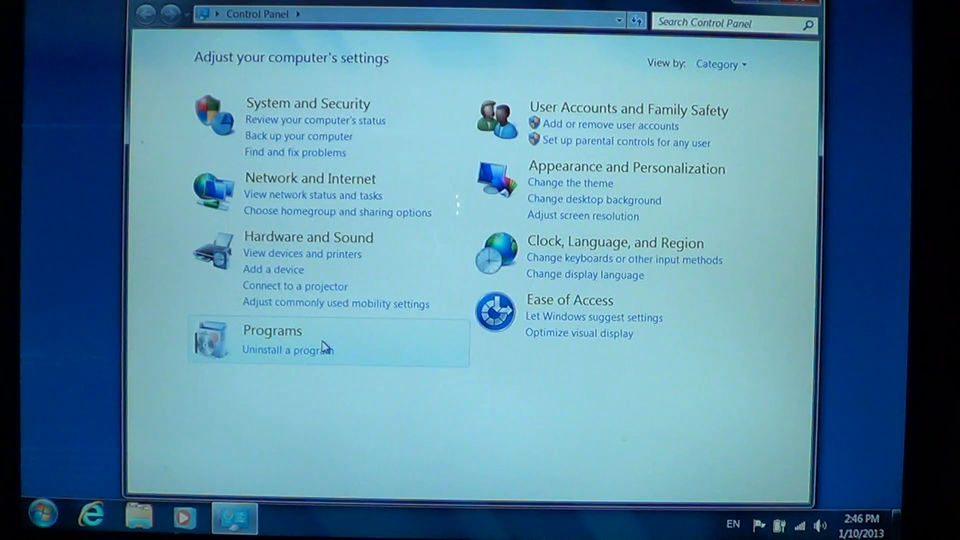
mouse_move(626, 167)
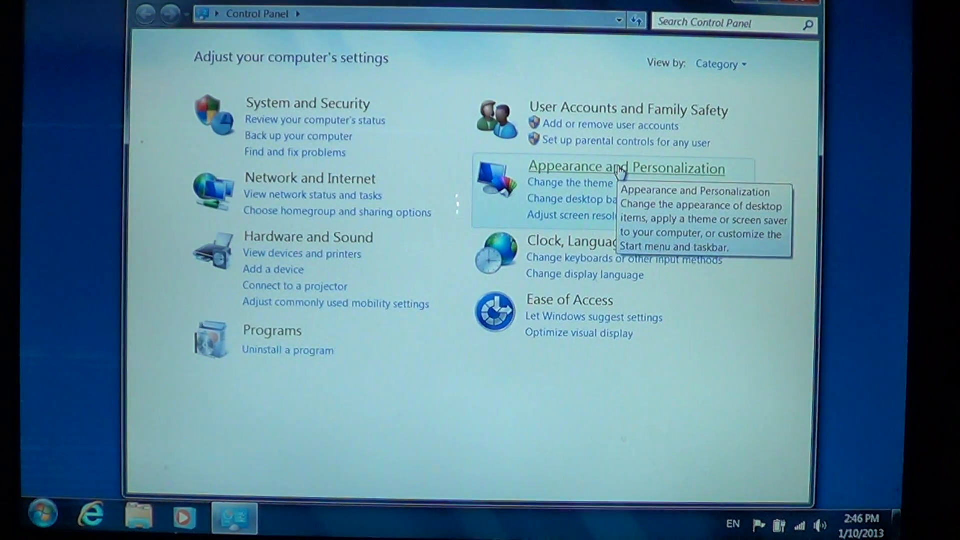
left_click(625, 167)
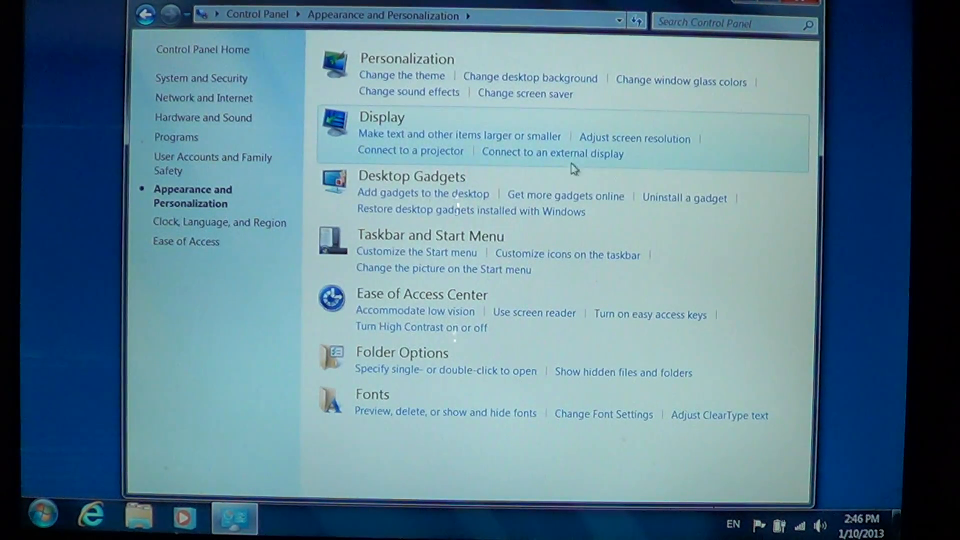
mouse_move(623, 372)
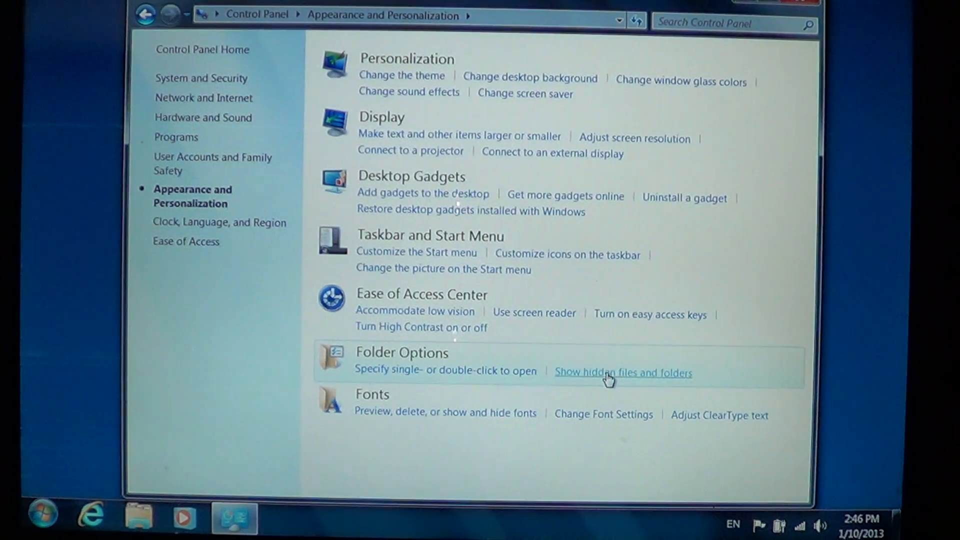
mouse_move(368, 368)
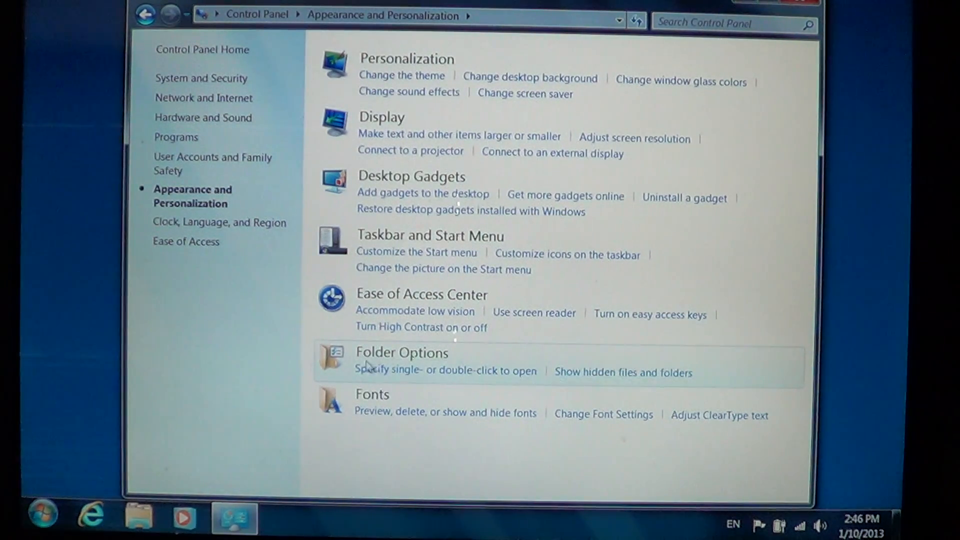
mouse_move(579, 361)
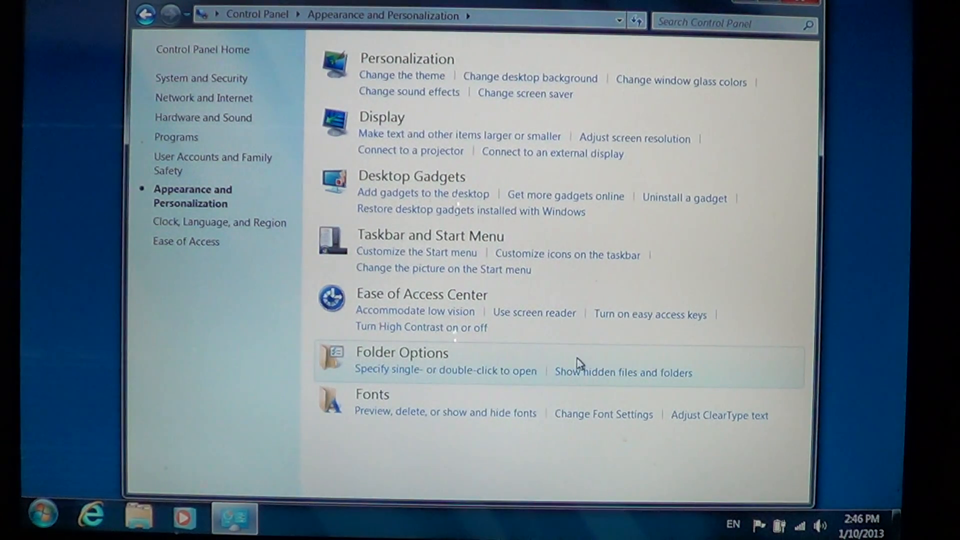
Step: In Folder Options, choose 'Don't show hidden files, folders, or drives' and confirm with OK
left_click(402, 352)
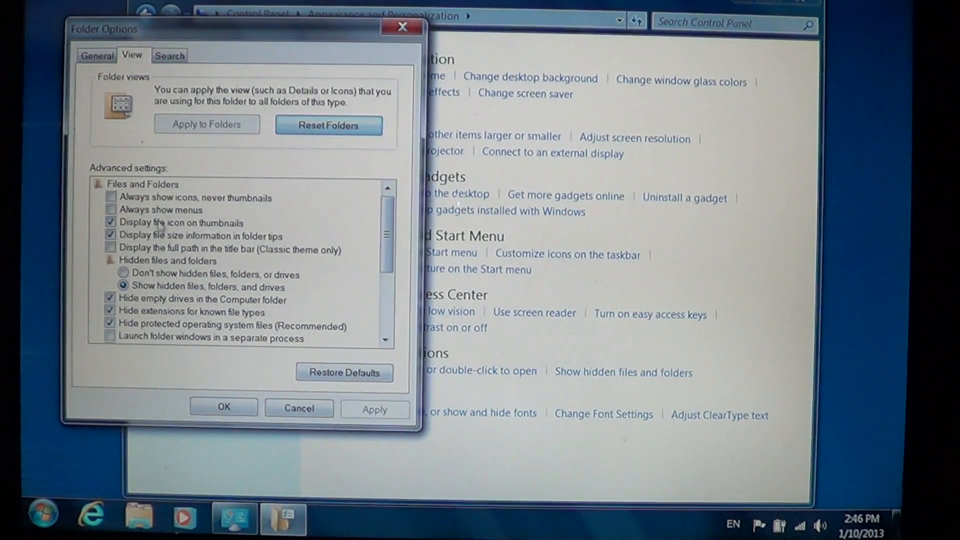
left_click(124, 275)
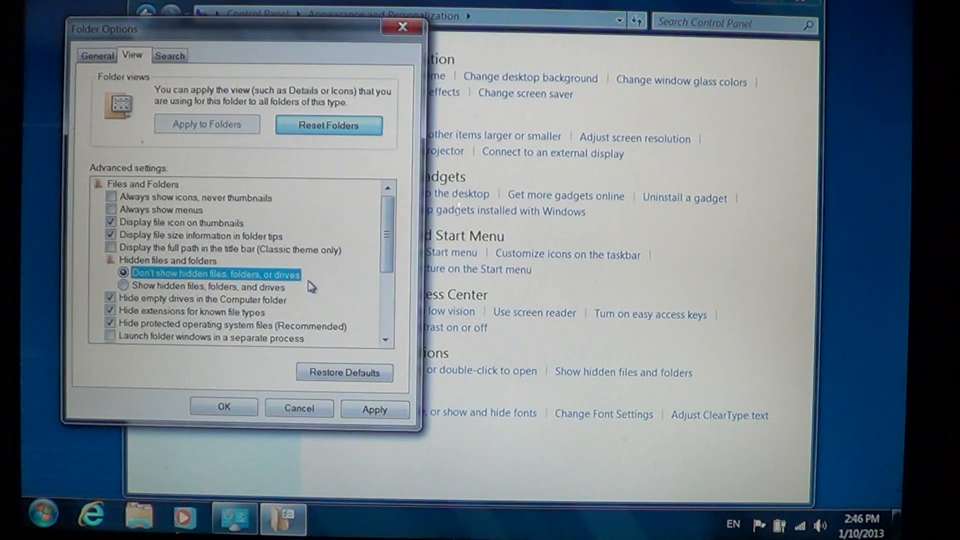
left_click(375, 410)
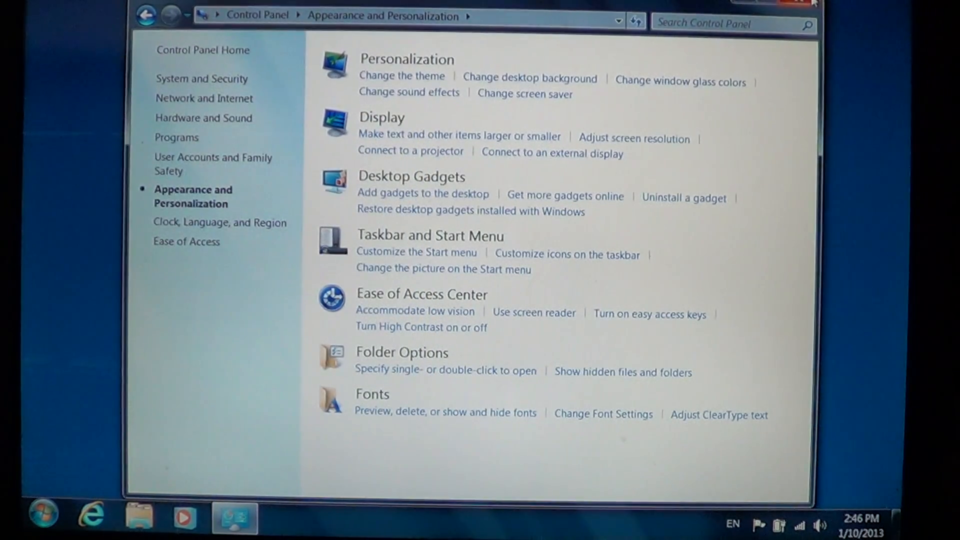
mouse_move(824, 16)
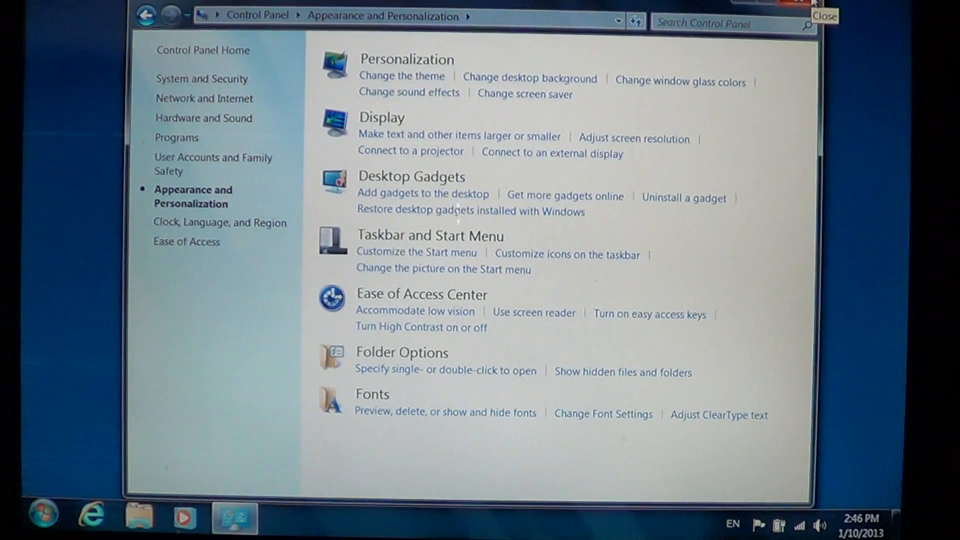